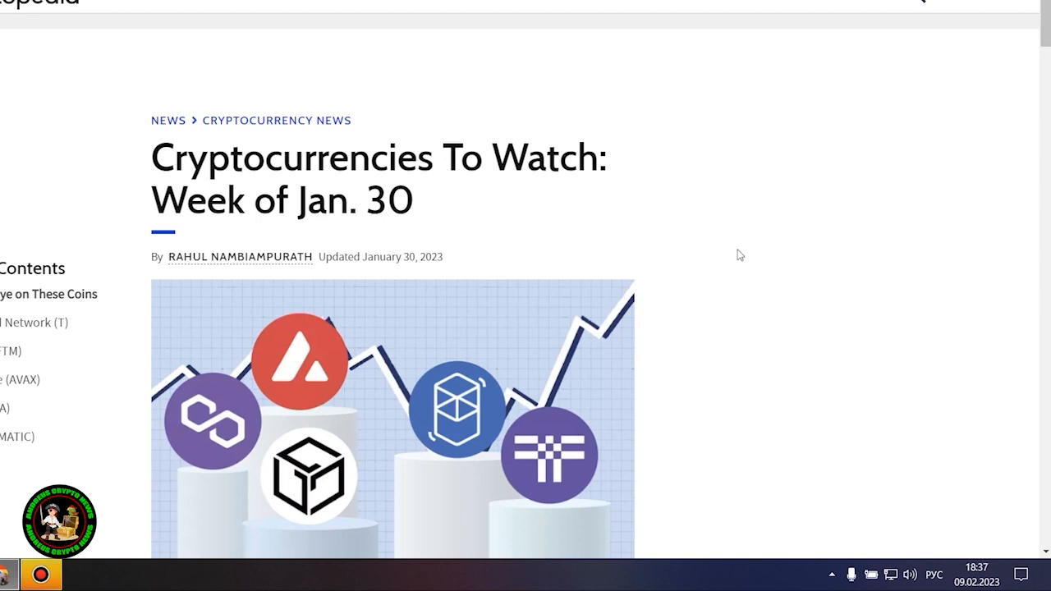
Scroll past the headline and cover image to the 'Keep an Eye on These Coins' intro and Key Takeaways box
scroll("down", 3)
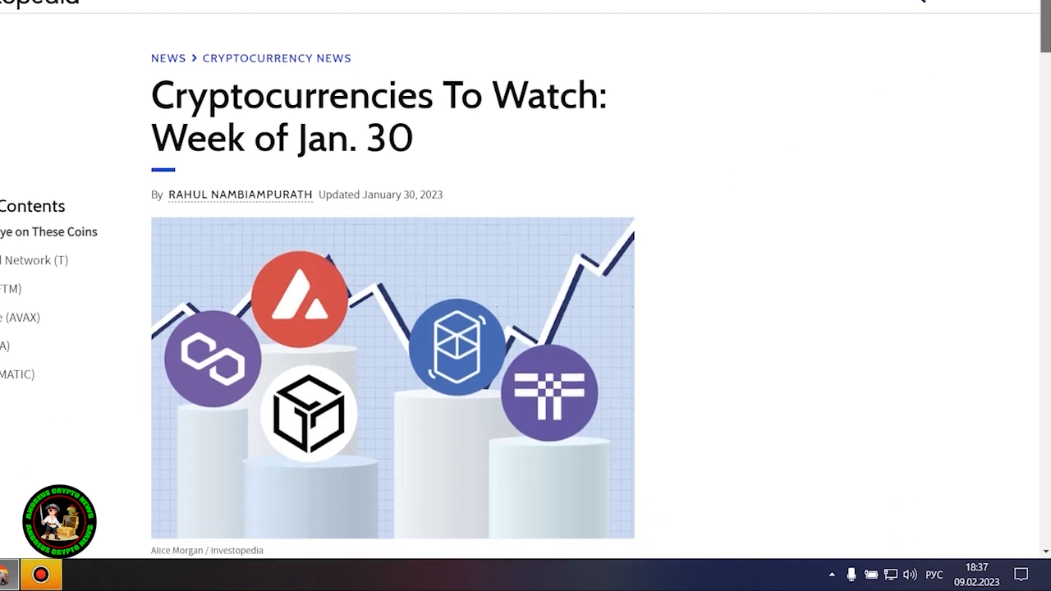
scroll("down", 3)
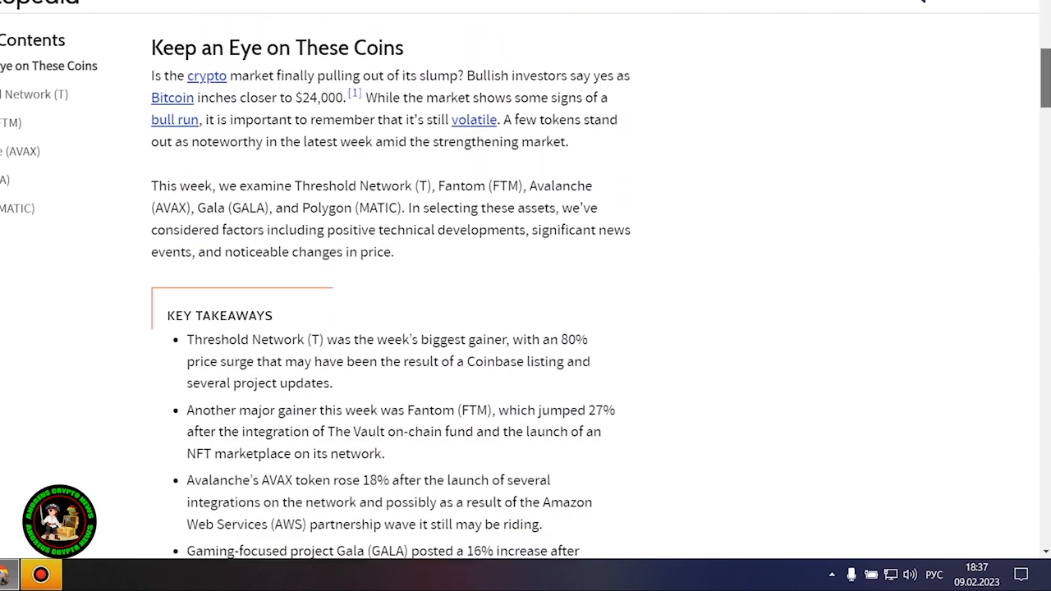
scroll("down", 3)
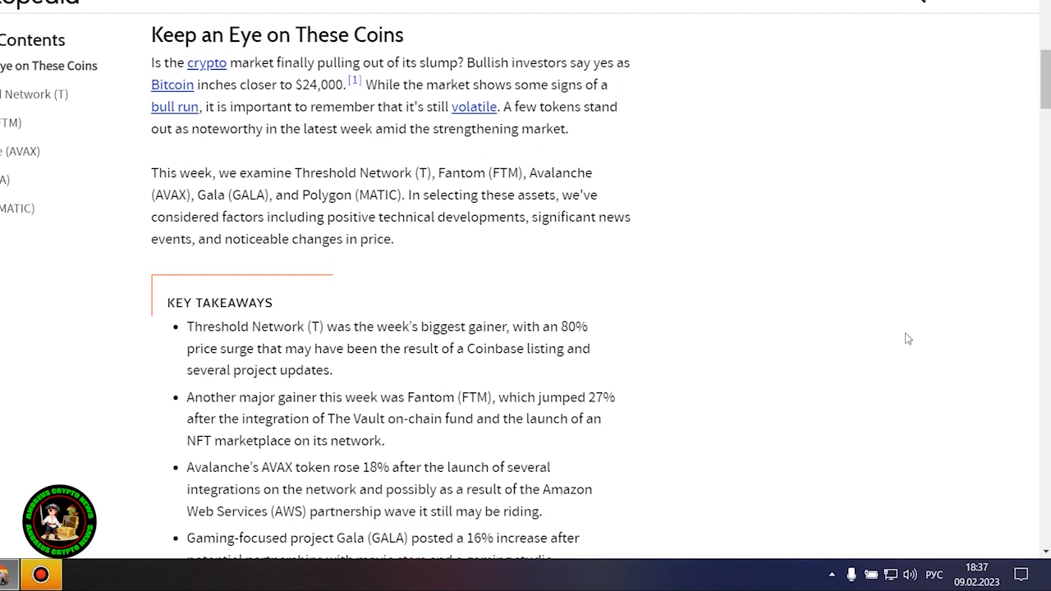
mouse_move(907, 332)
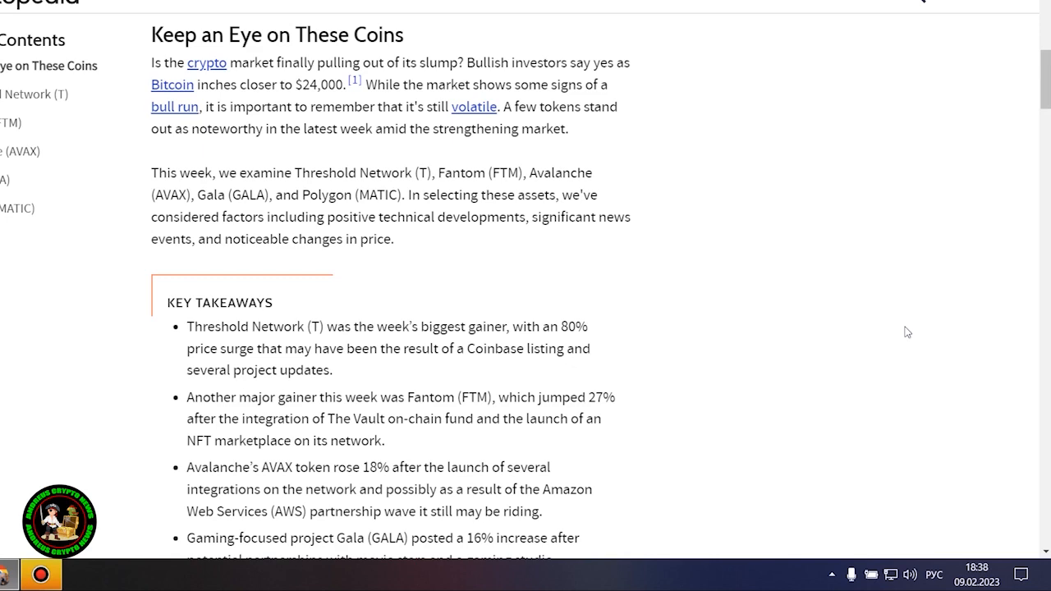
Scroll past the Key Takeaways to the Threshold Network (T) section with its 80% gain and price chart
scroll("down", 3)
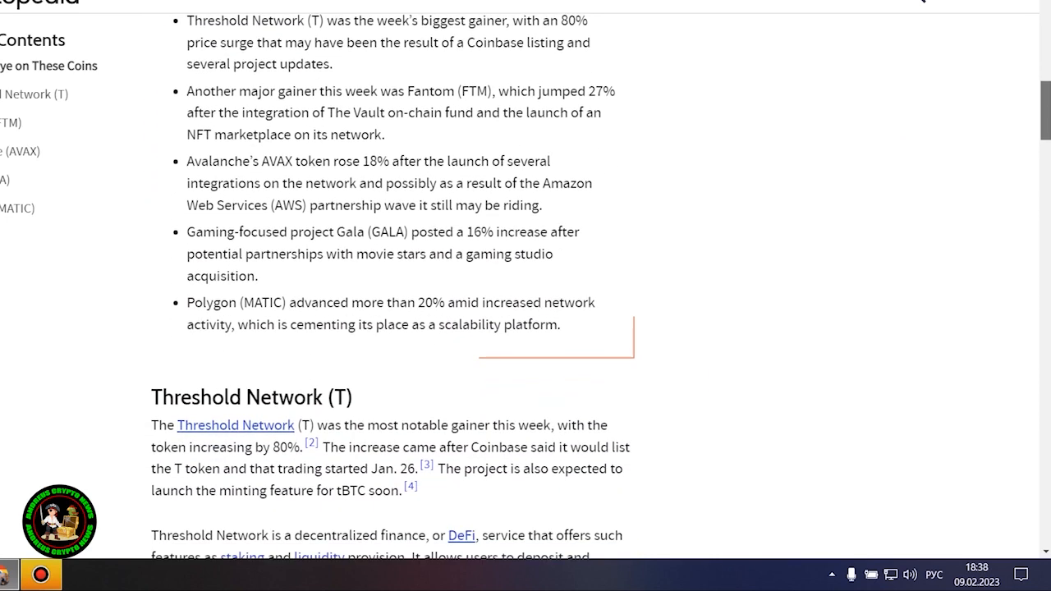
scroll("down", 3)
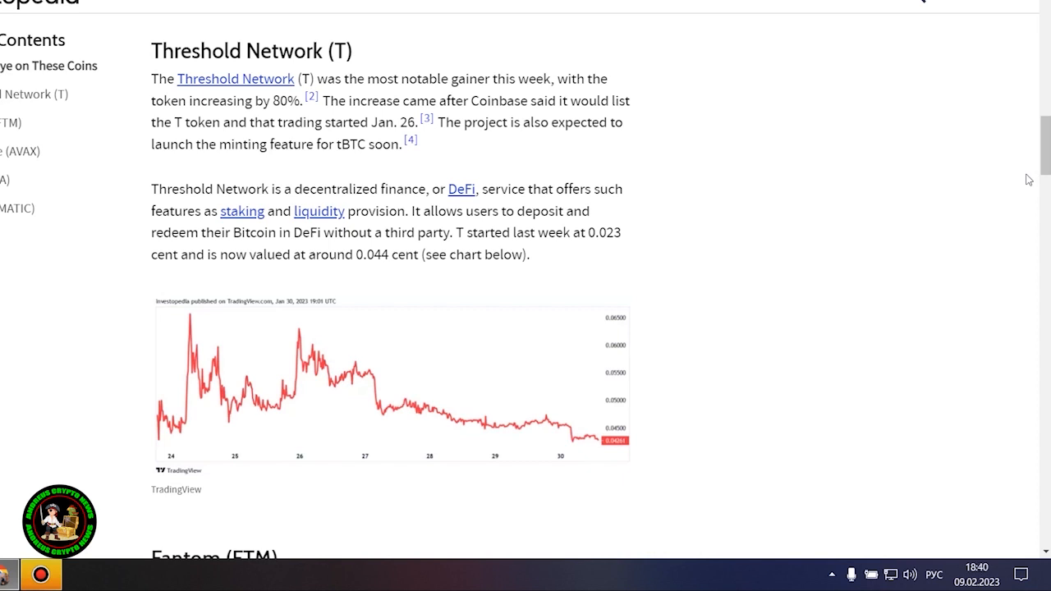
mouse_move(1048, 279)
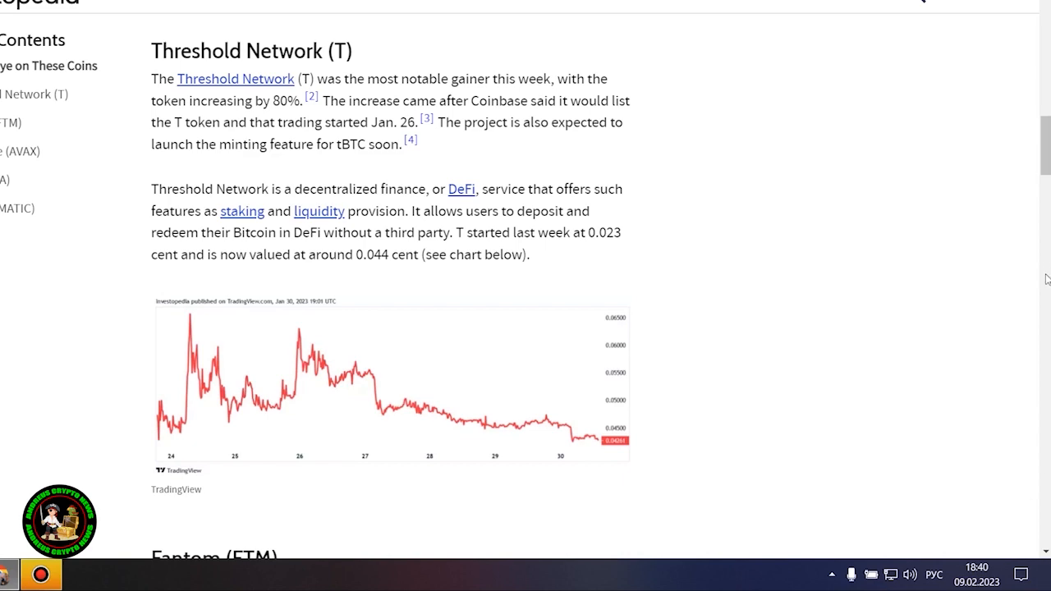
Scroll through the Fantom (FTM) section covering its 27% Ecosystem Vault gain and price chart
scroll("down", 3)
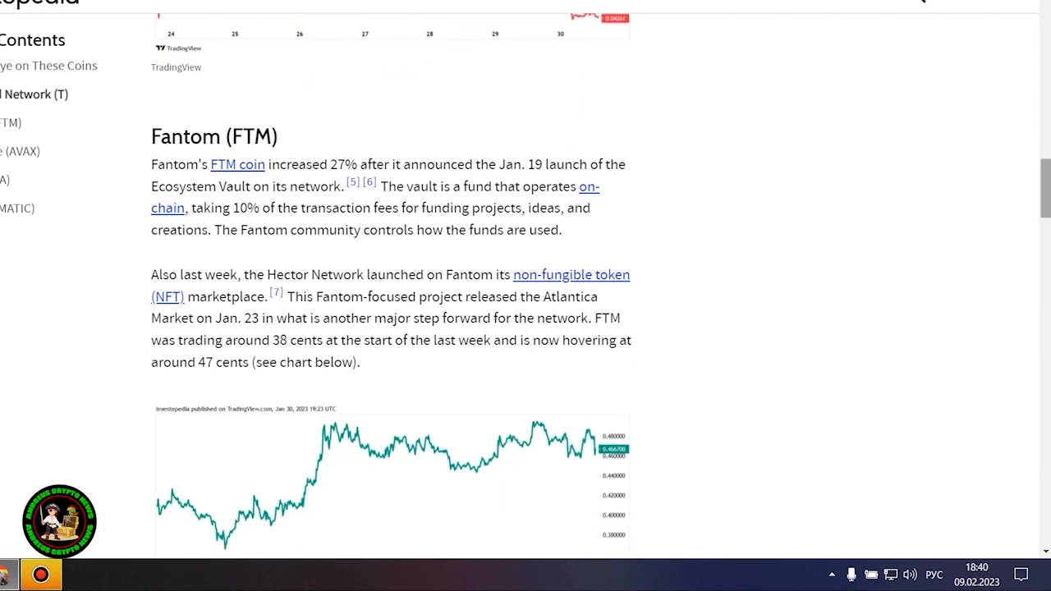
mouse_move(887, 286)
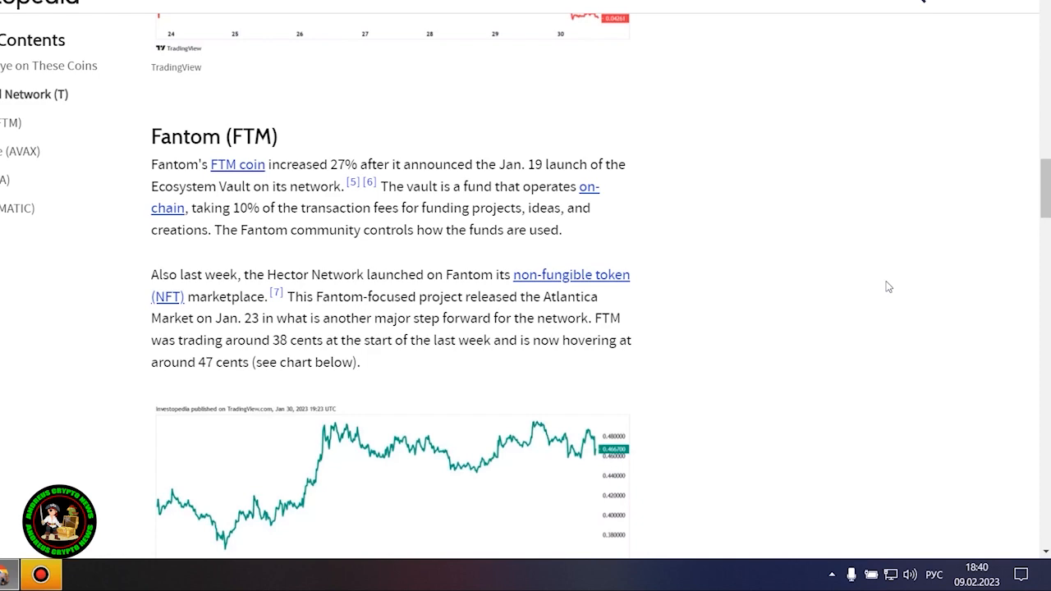
scroll("down", 3)
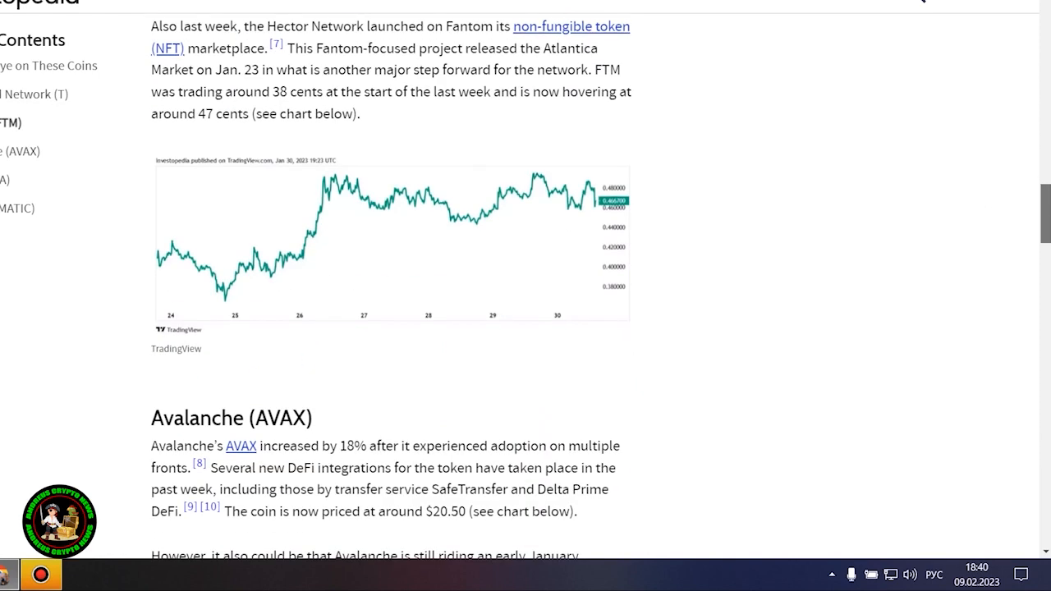
scroll("down", 3)
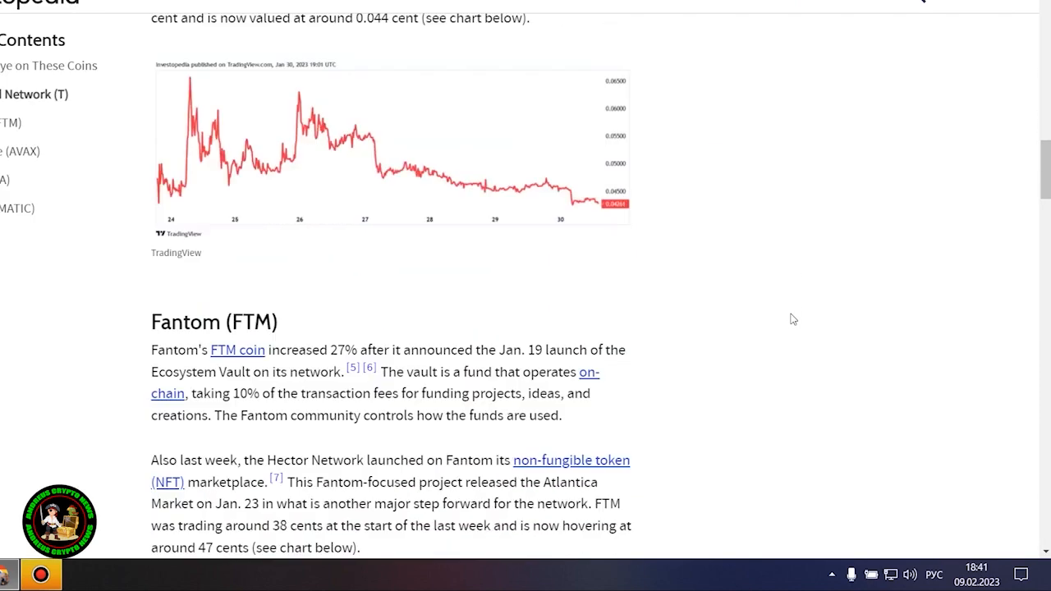
Read the Avalanche (AVAX) section, clear the text selection, and continue to the Gala (GALA) section
scroll("down", 3)
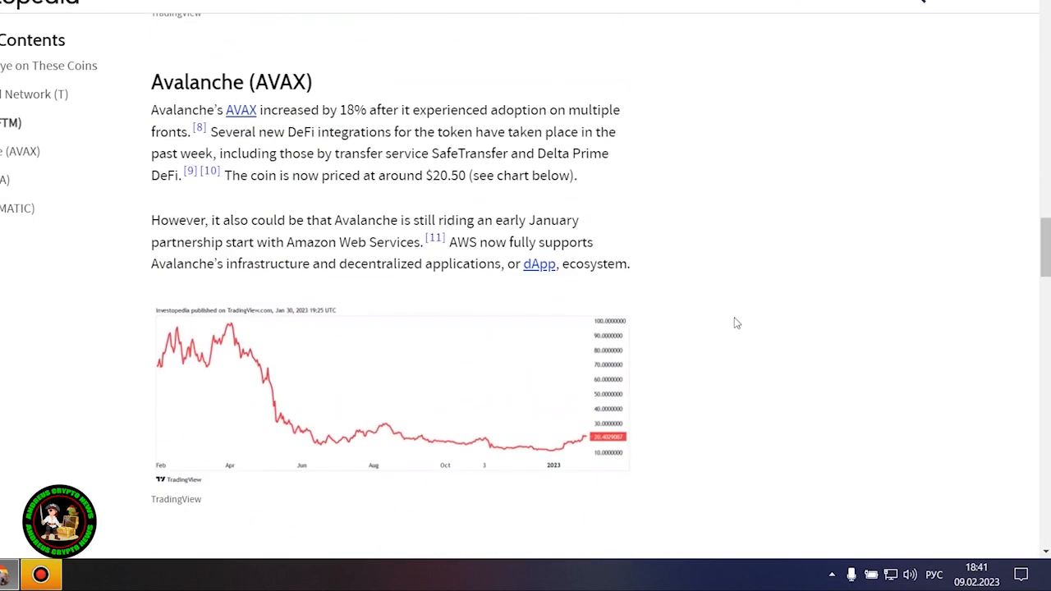
mouse_move(672, 338)
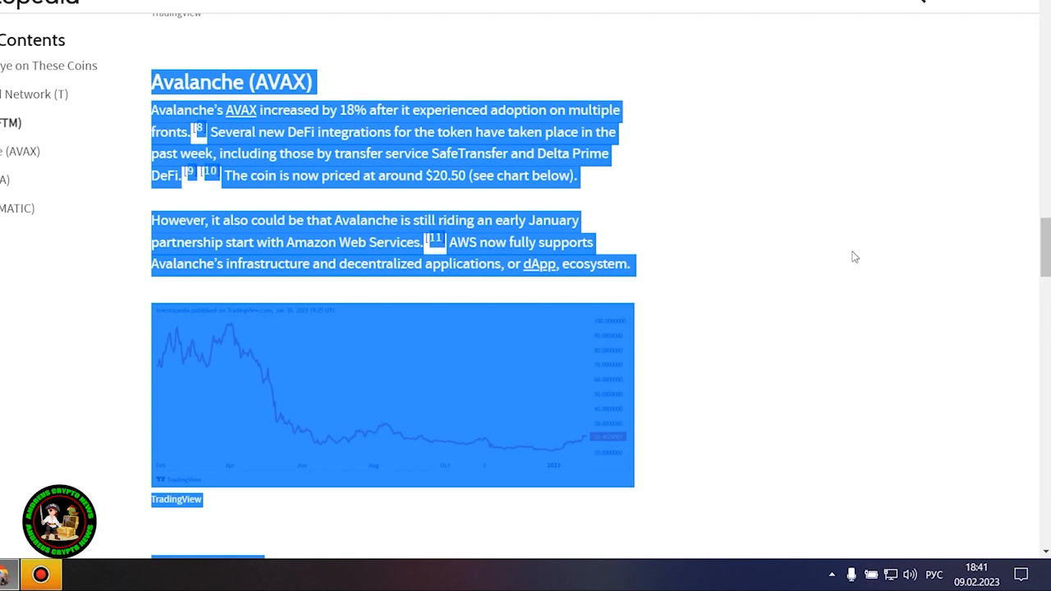
left_click(854, 256)
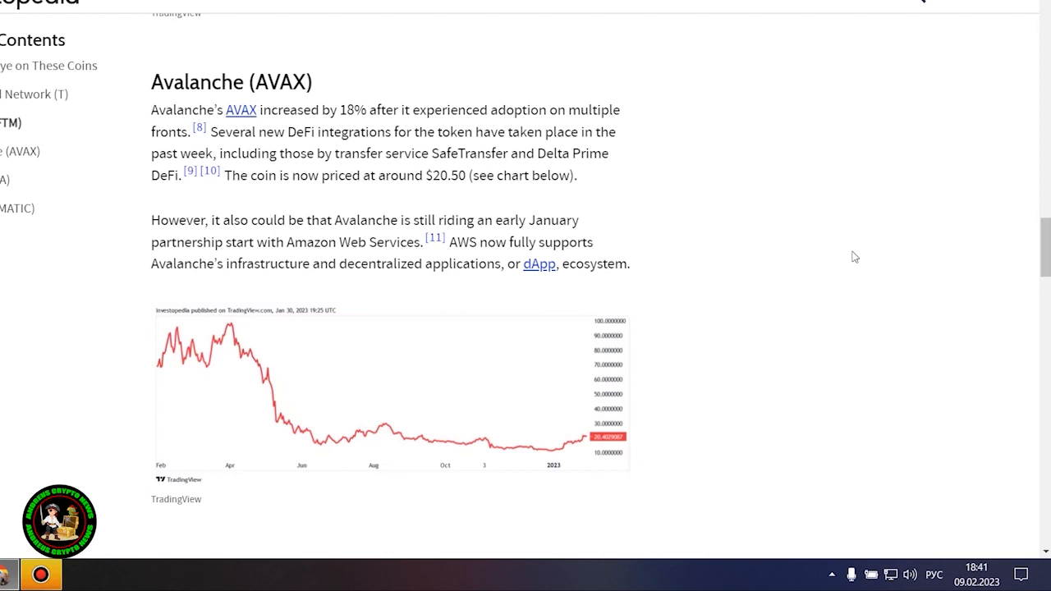
scroll("down", 3)
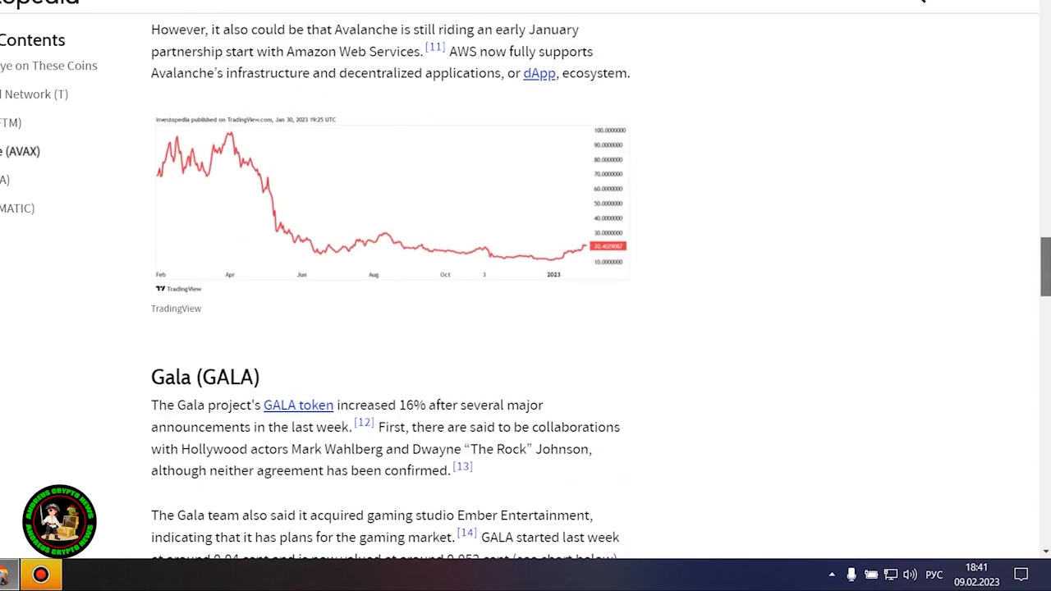
scroll("down", 3)
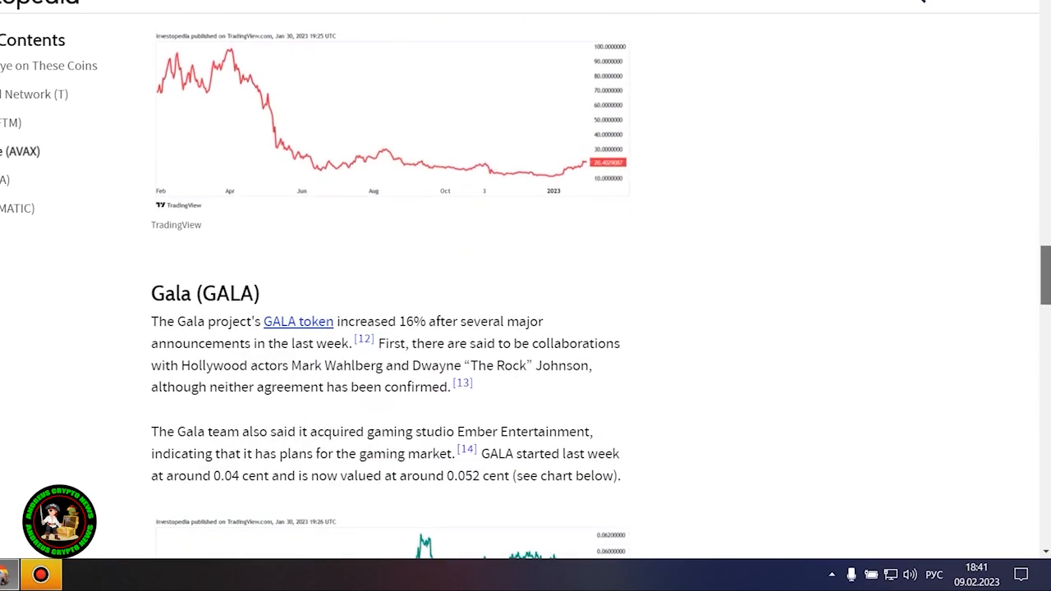
View the Avalanche price chart enlarged, then enlarge the Gala (GALA) price chart
left_click(391, 118)
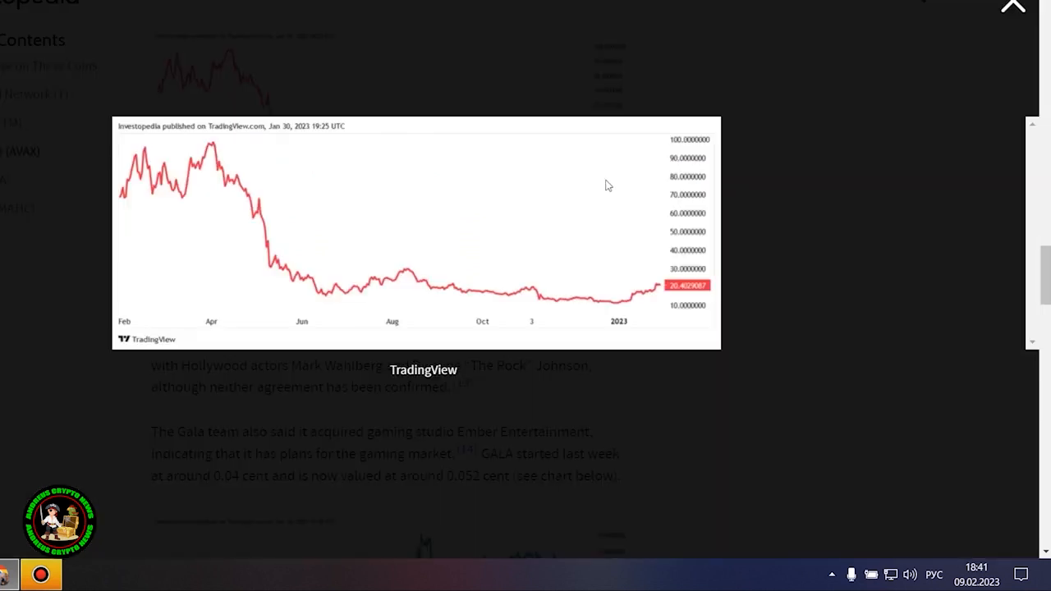
mouse_move(855, 182)
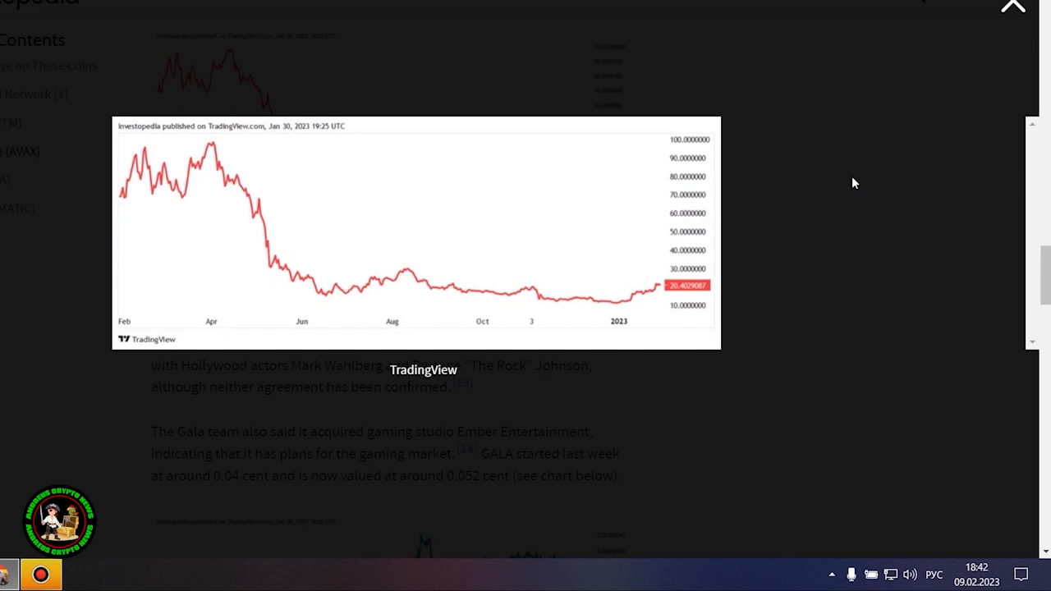
mouse_move(923, 112)
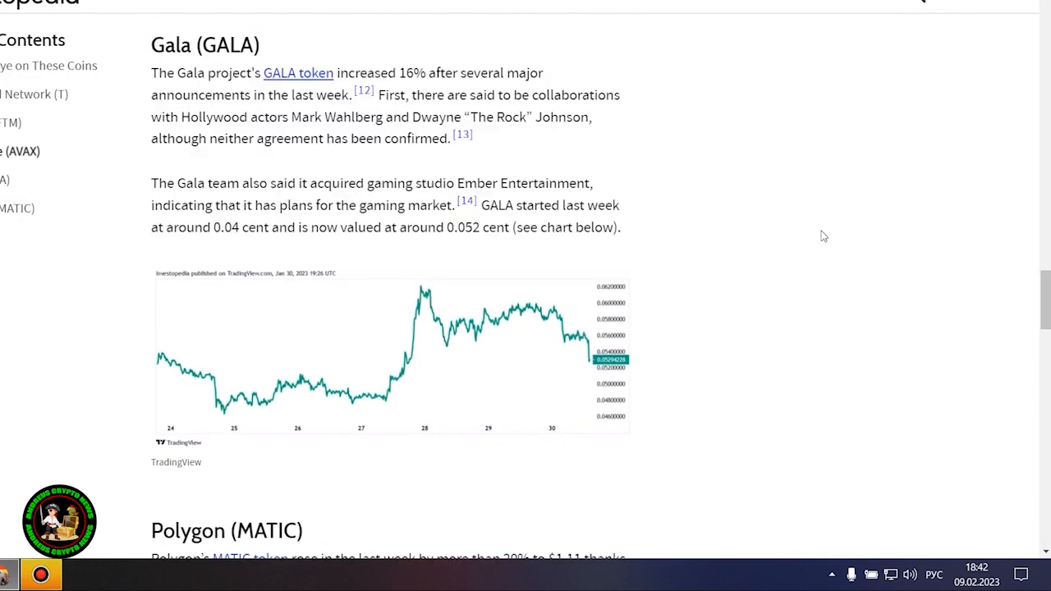
left_click(391, 354)
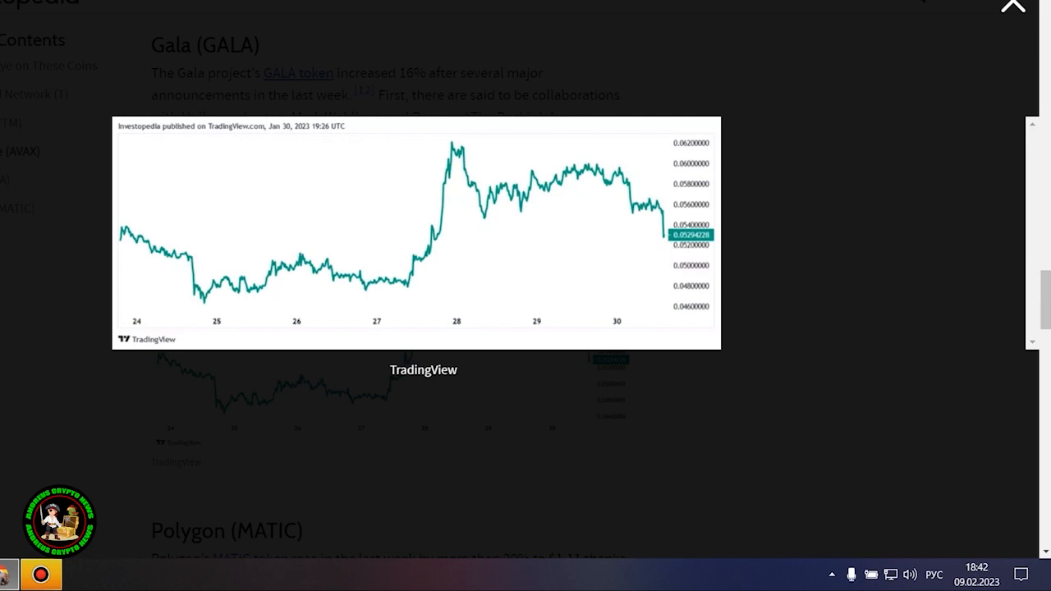
Scroll to the Polygon (MATIC) section on its 20% rise and clear the selection over its paragraphs
scroll("down", 3)
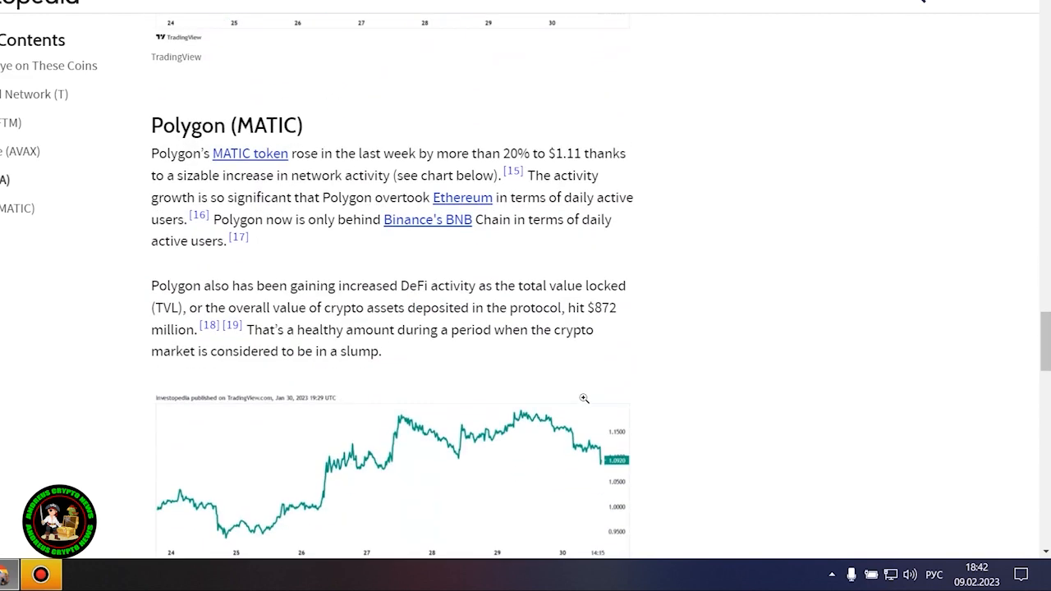
scroll("down", 3)
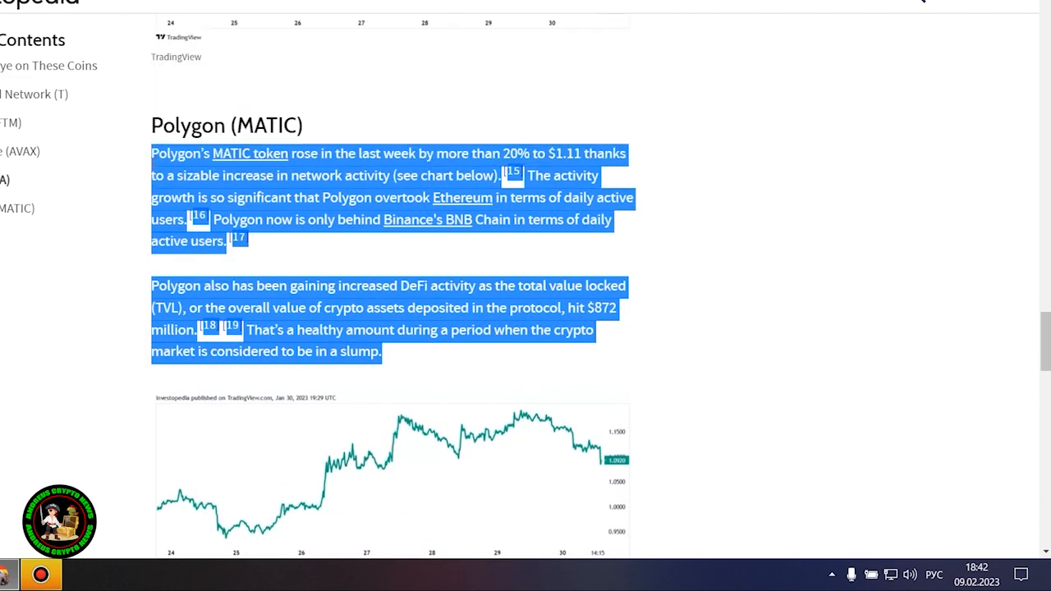
scroll("down", 3)
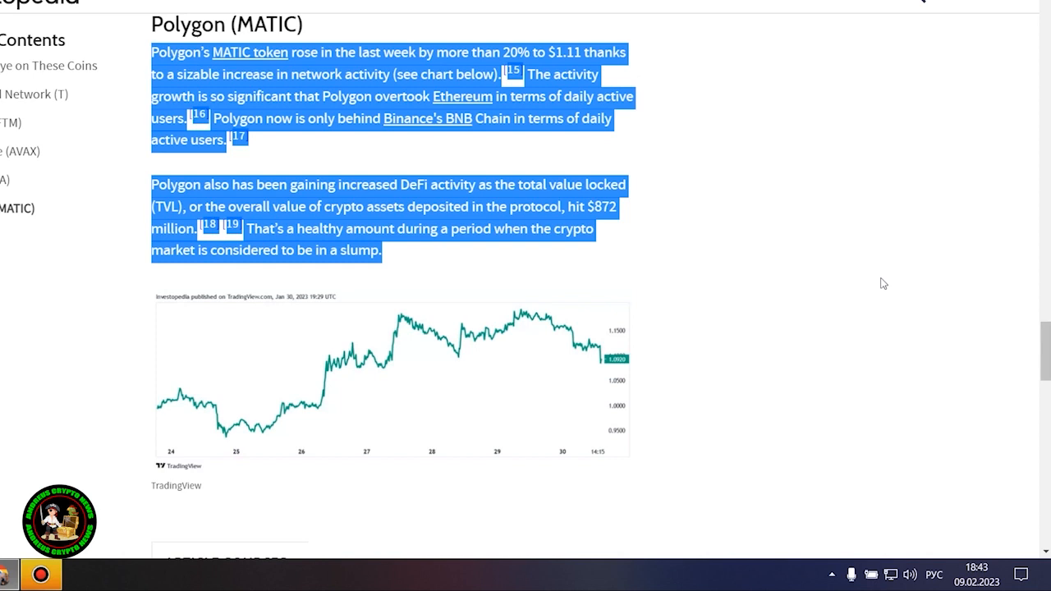
left_click(391, 378)
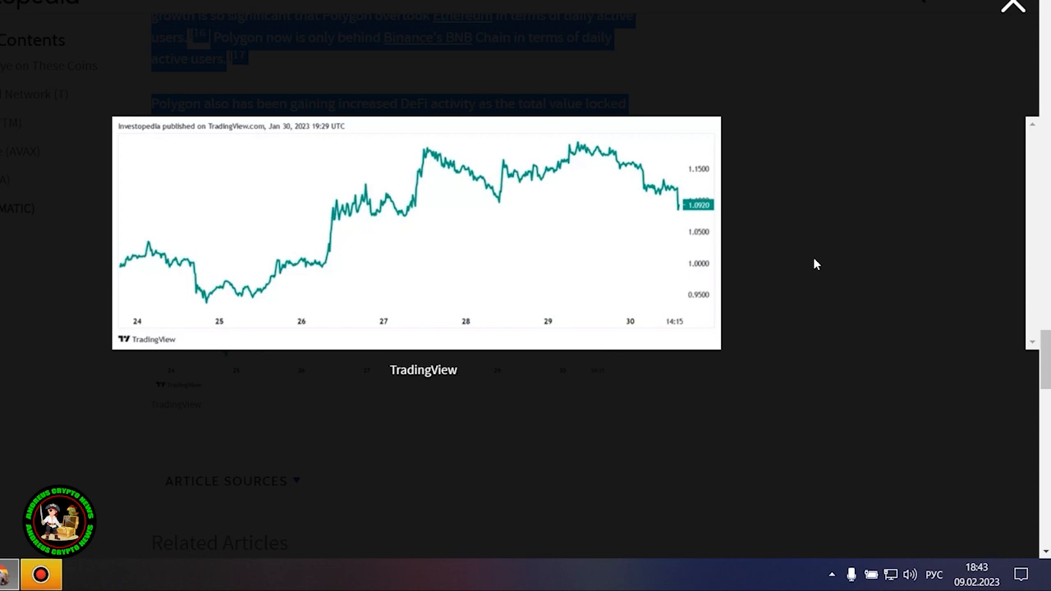
mouse_move(914, 151)
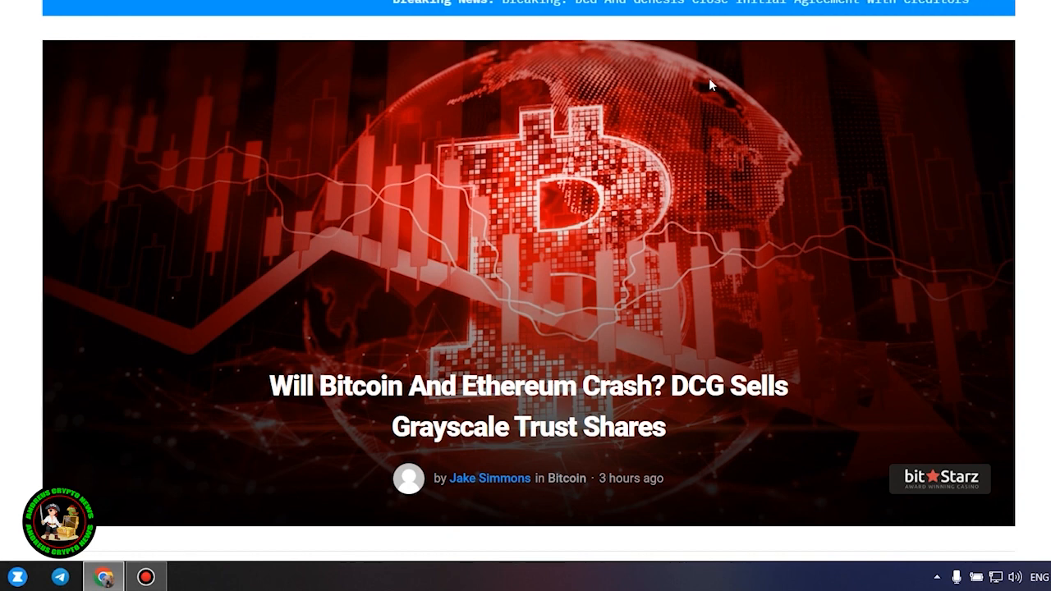
mouse_move(1035, 227)
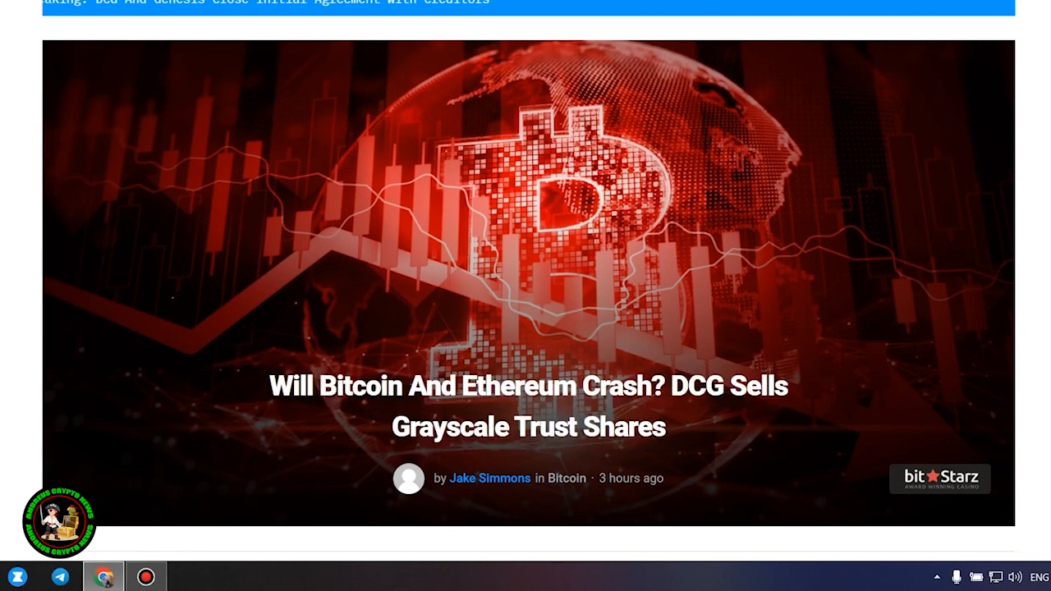
Scroll past the Bitcoinist header image and coin ticker to the opening Genesis–DCG paragraphs
scroll("down", 3)
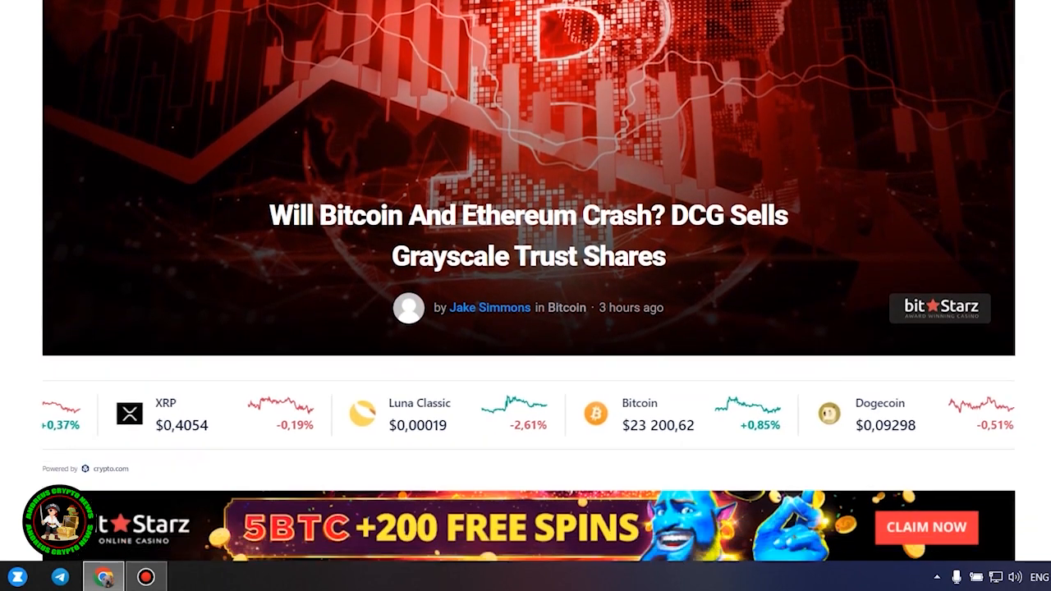
scroll("down", 3)
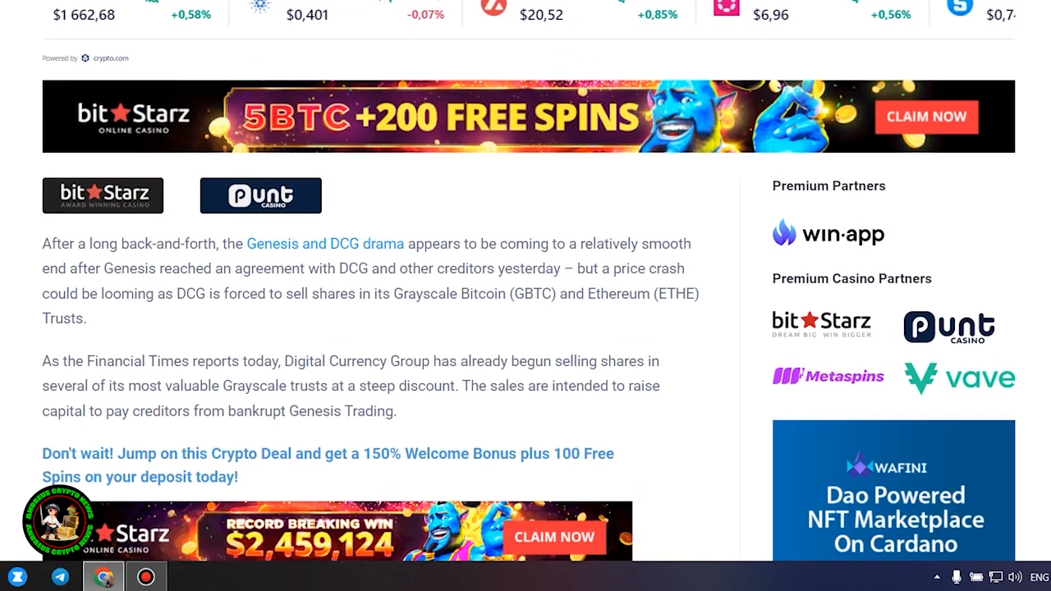
Scroll down to the 'Bitcoin And Ethereum Crash Looming?' heading on DCG's Ethereum Trust share sales
scroll("down", 3)
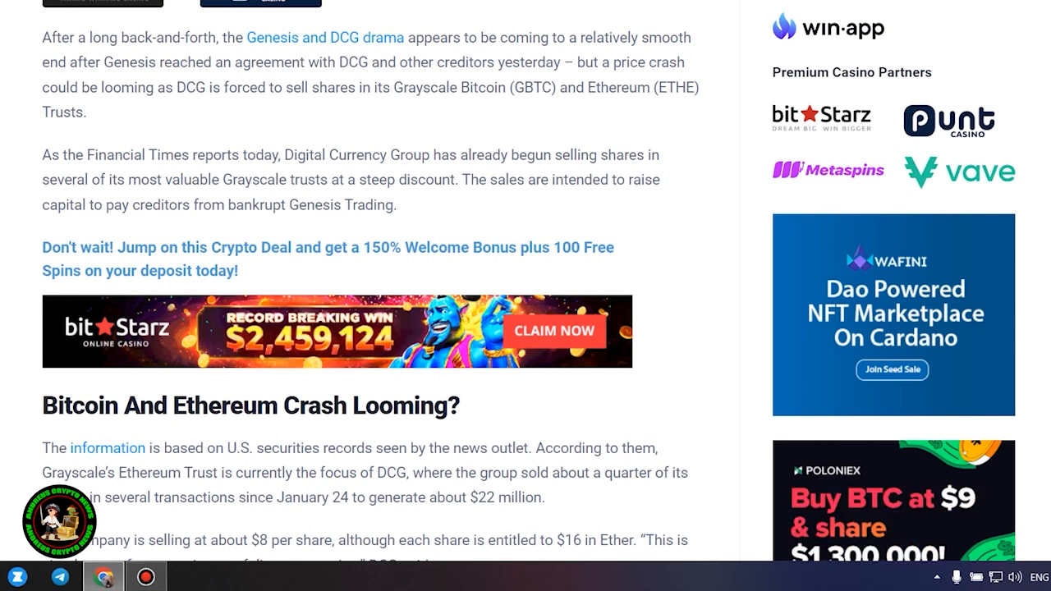
scroll("down", 3)
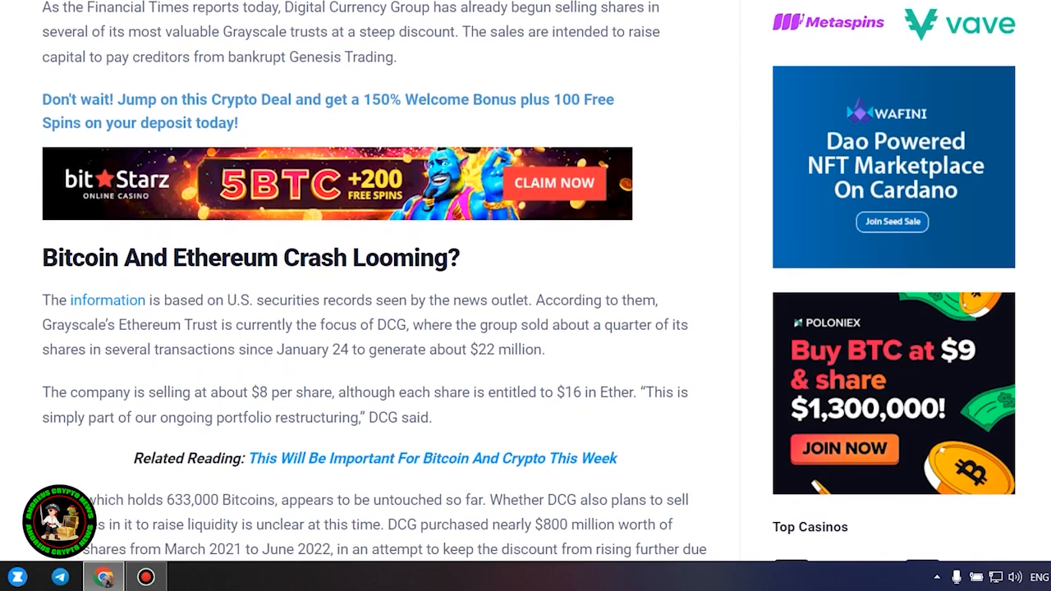
scroll("down", 3)
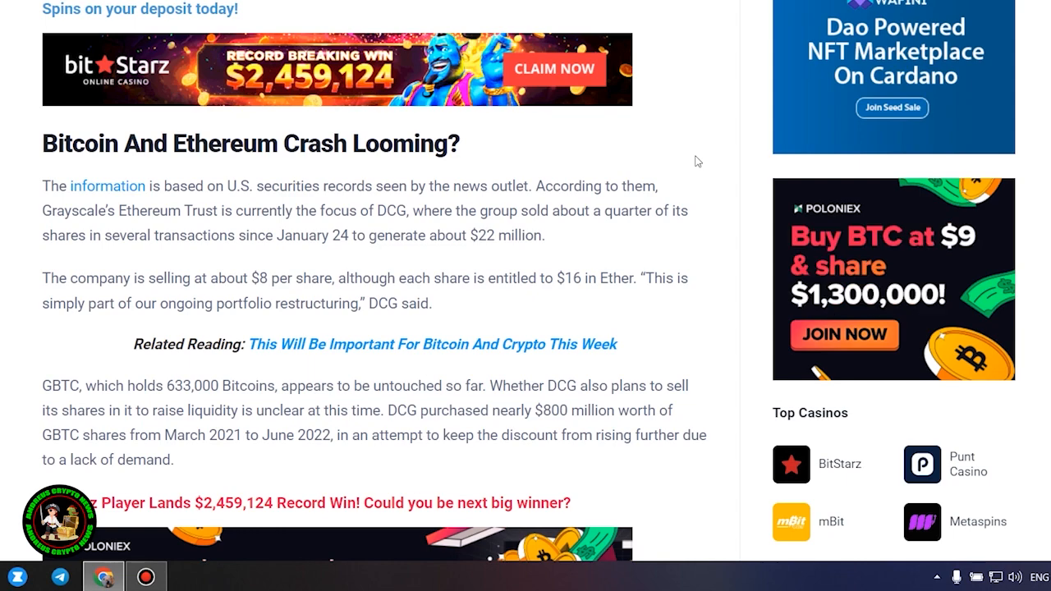
Scroll through the 9.67% outstanding shares and 1% quarterly sale-limit paragraphs to the Bitcoin supply related link
scroll("down", 3)
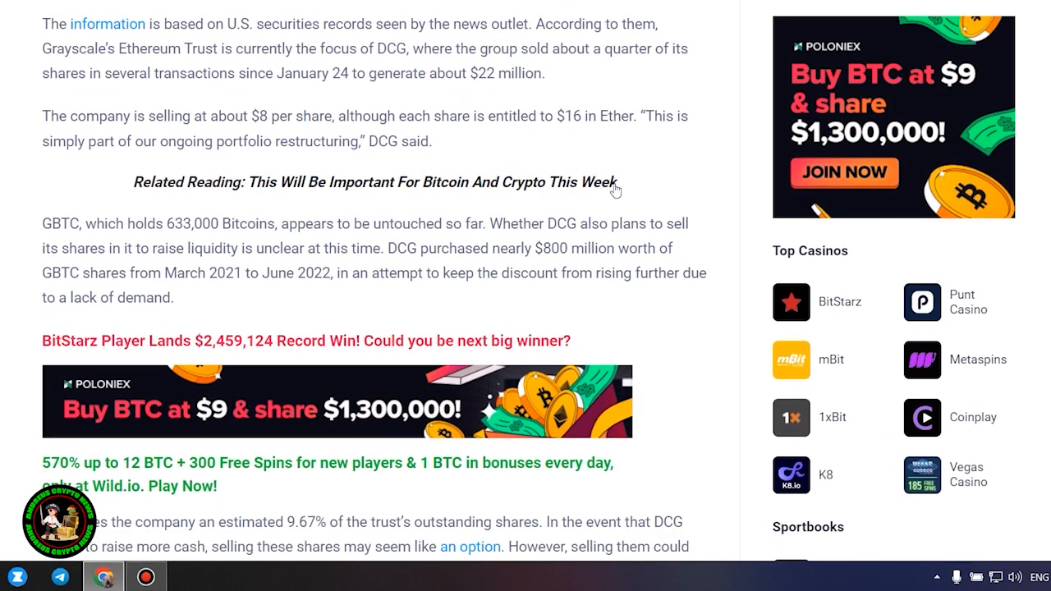
scroll("down", 3)
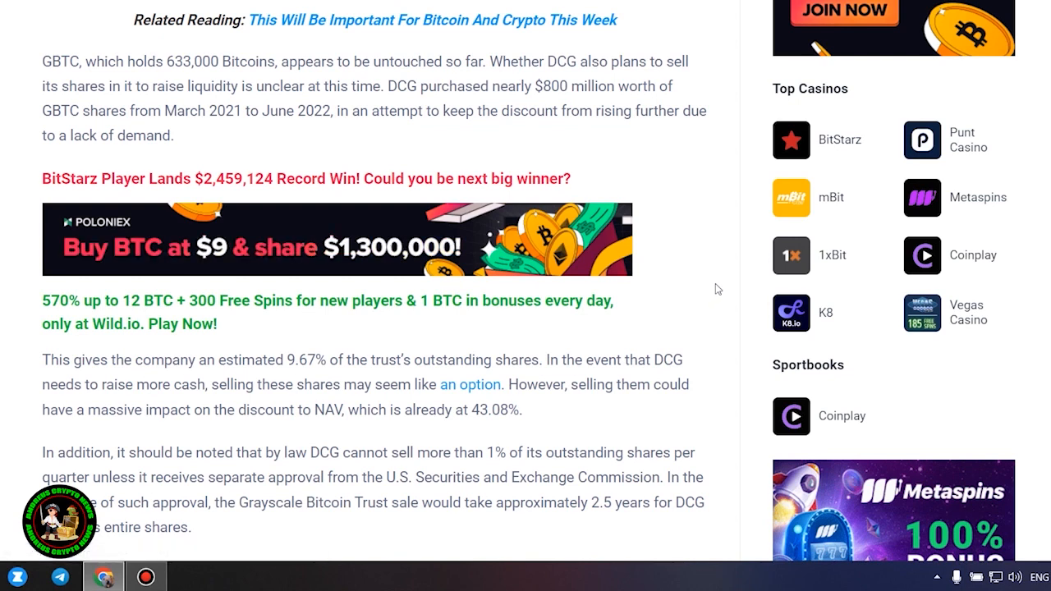
mouse_move(696, 197)
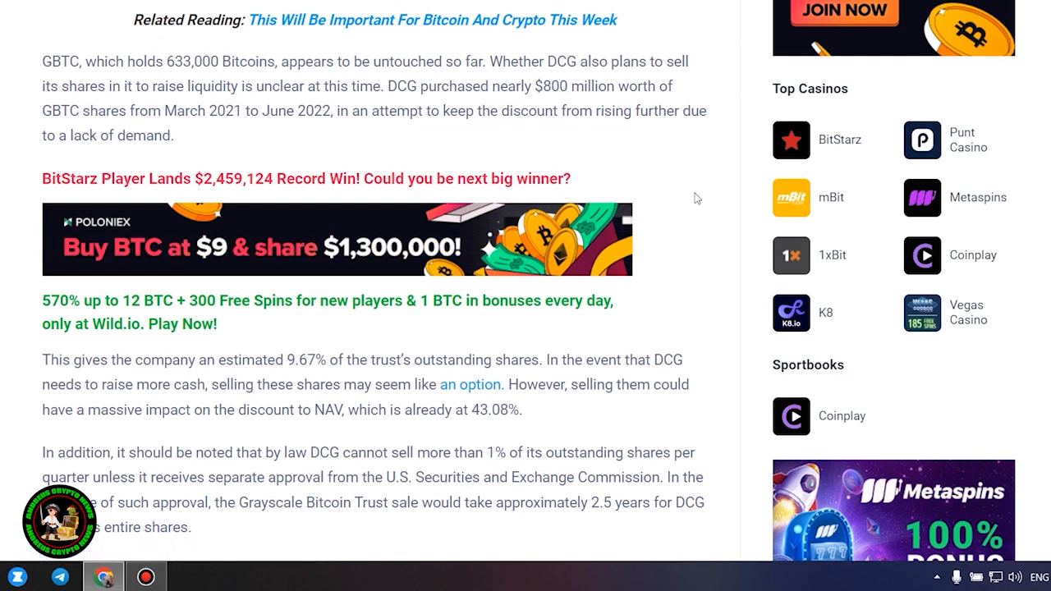
mouse_move(539, 419)
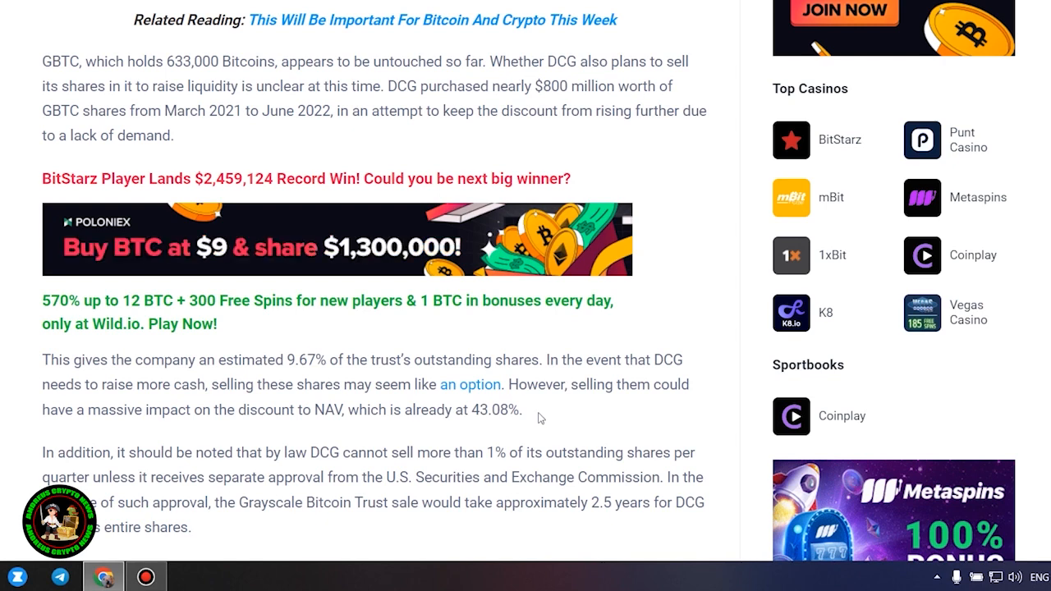
mouse_move(631, 414)
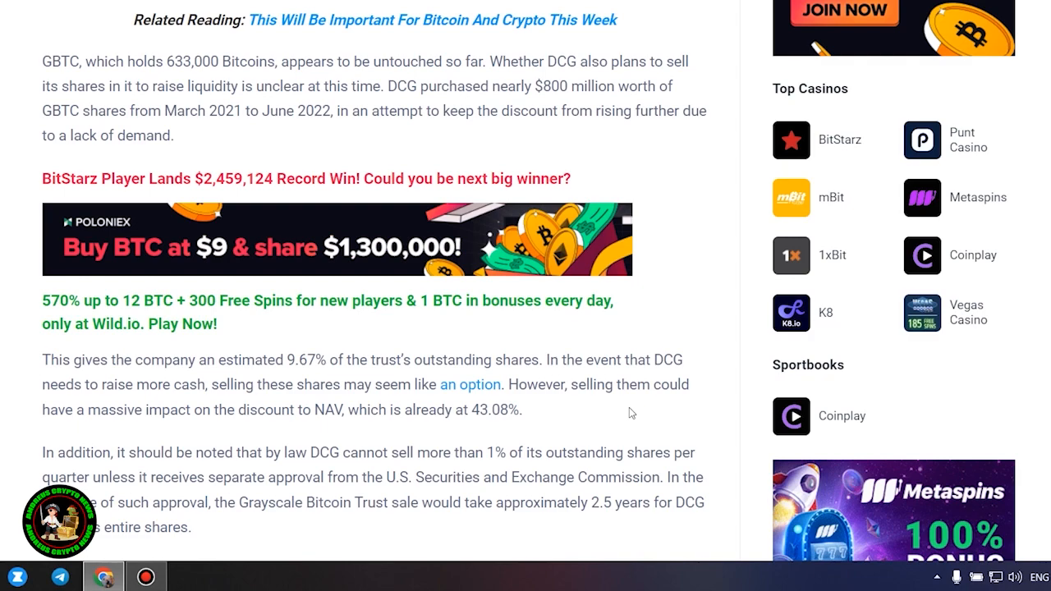
scroll("down", 3)
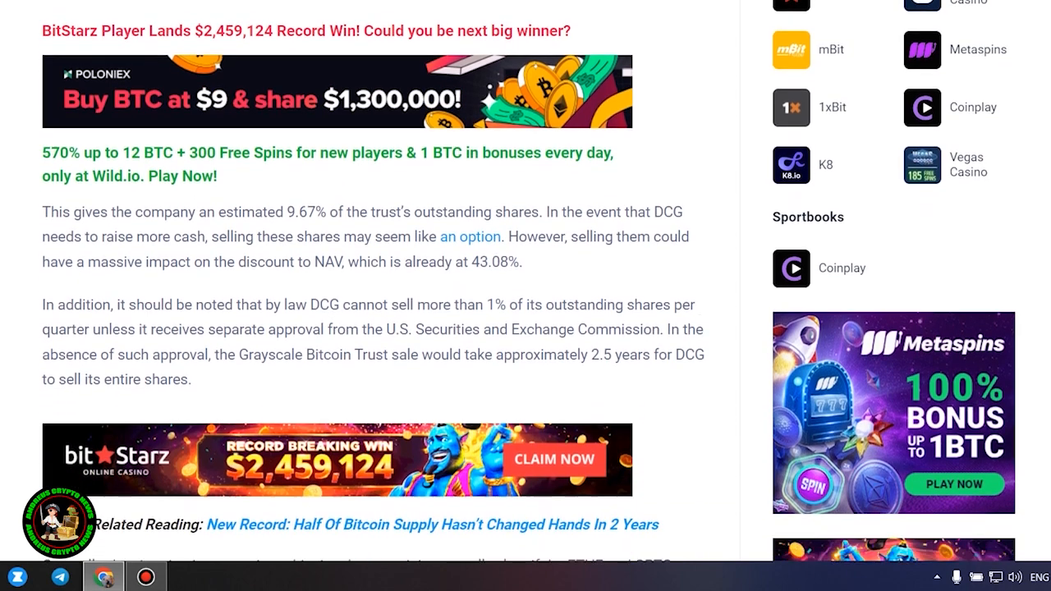
scroll("down", 3)
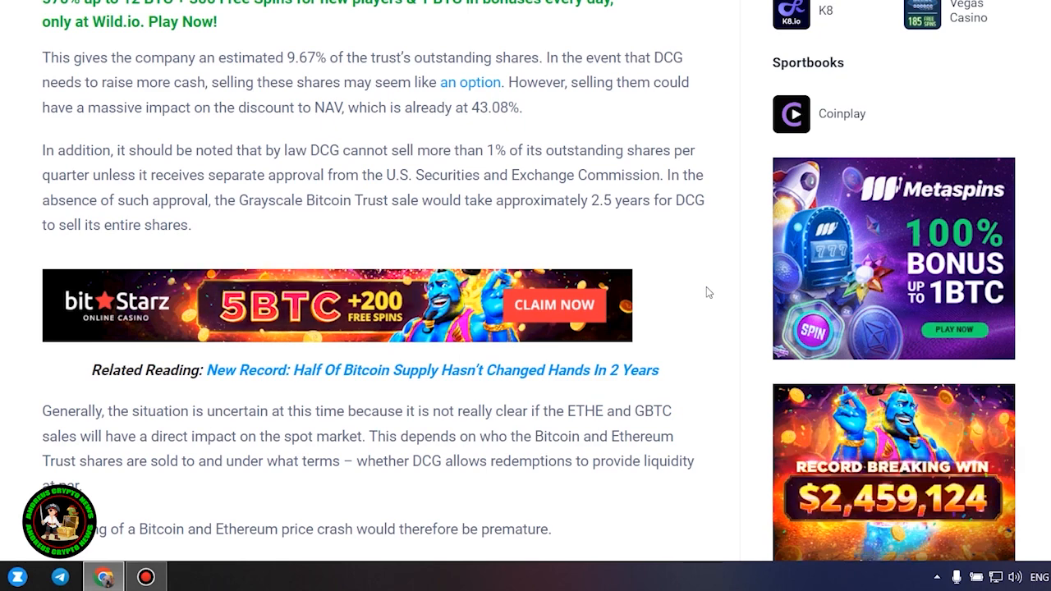
Scroll past Bitcoin's $22,941 price to the 'DCG And Genesis Reach Agreement With Creditors' heading
scroll("down", 3)
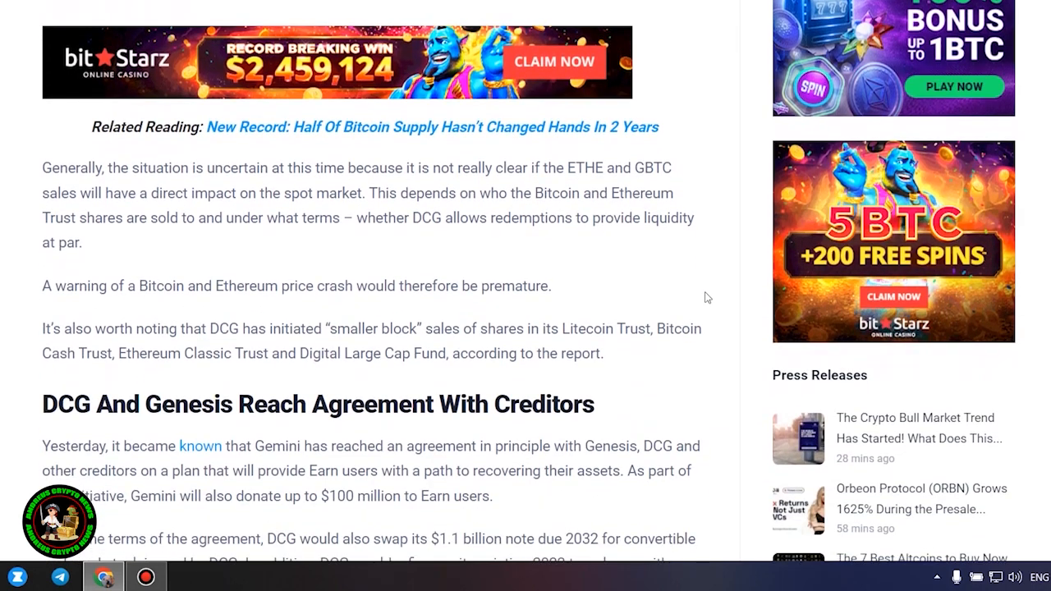
scroll("down", 3)
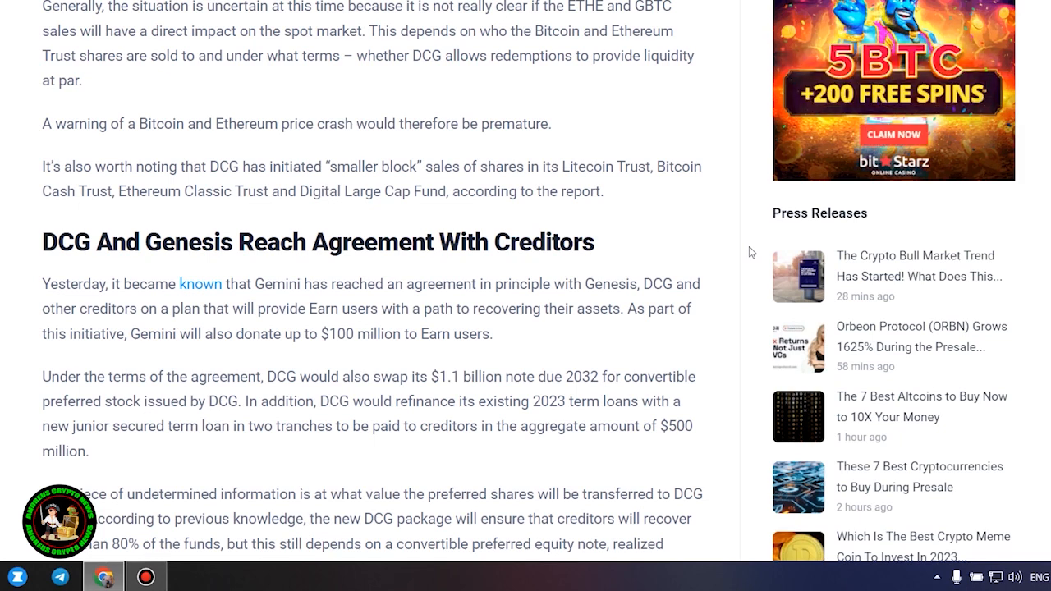
scroll("down", 3)
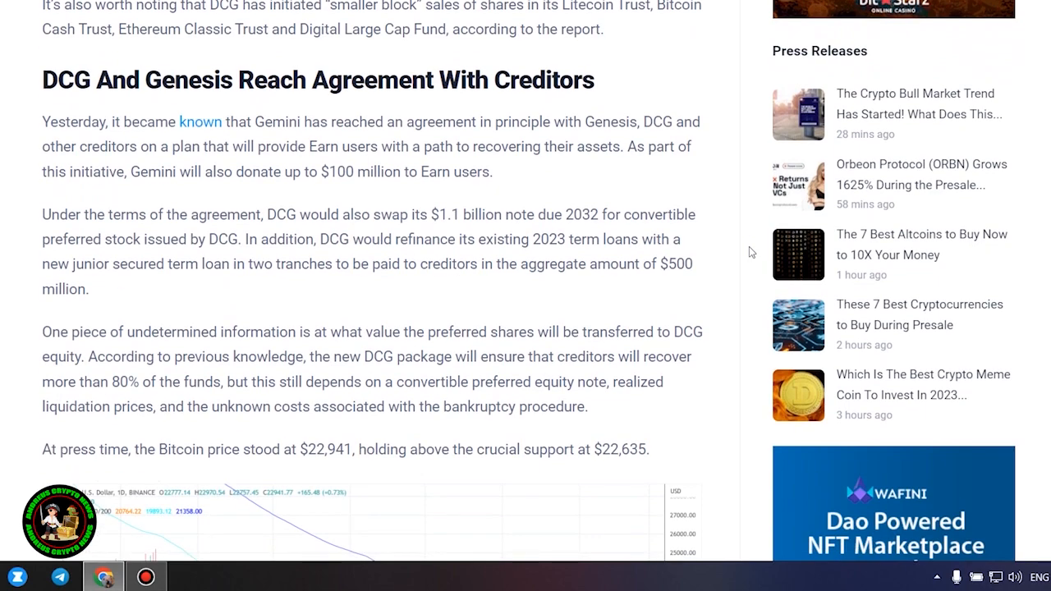
scroll("down", 3)
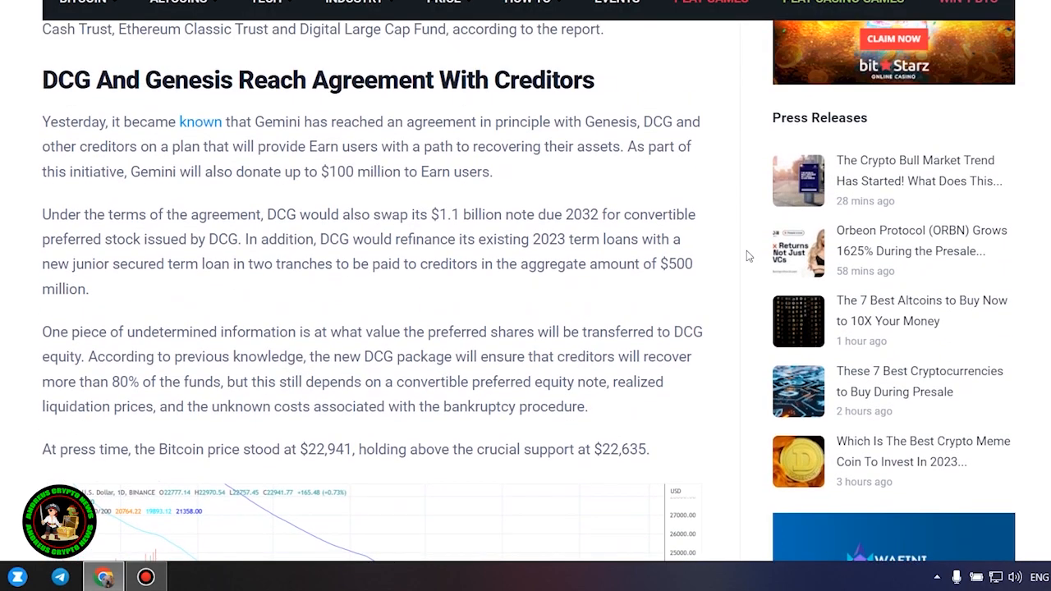
Highlight the creditors agreement paragraphs and scroll down to the BTCUSD 1-day chart below the $22,941 support paragraph
left_click_drag(43, 122, 649, 450)
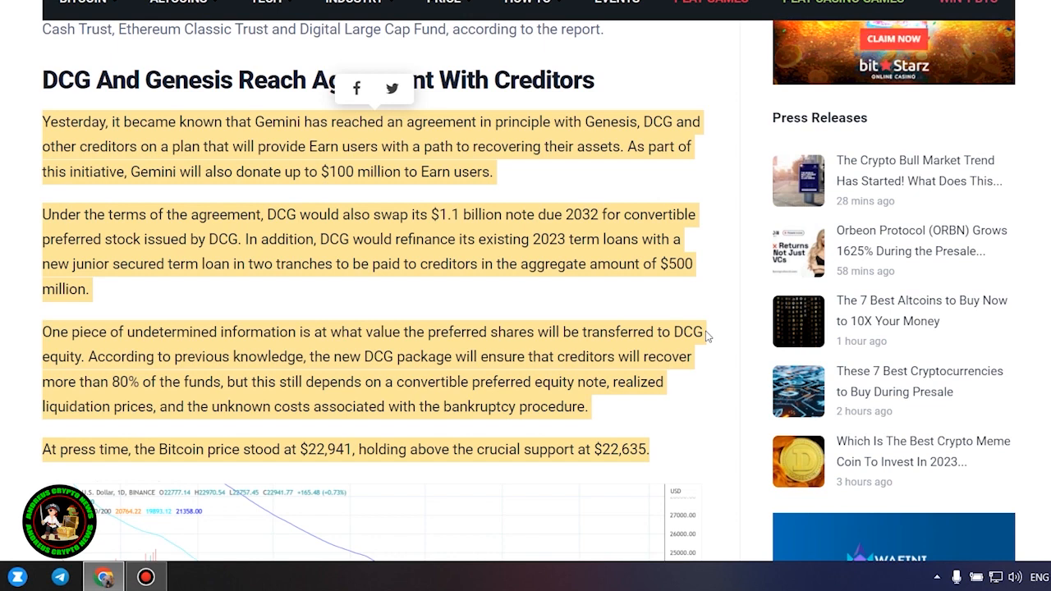
mouse_move(726, 365)
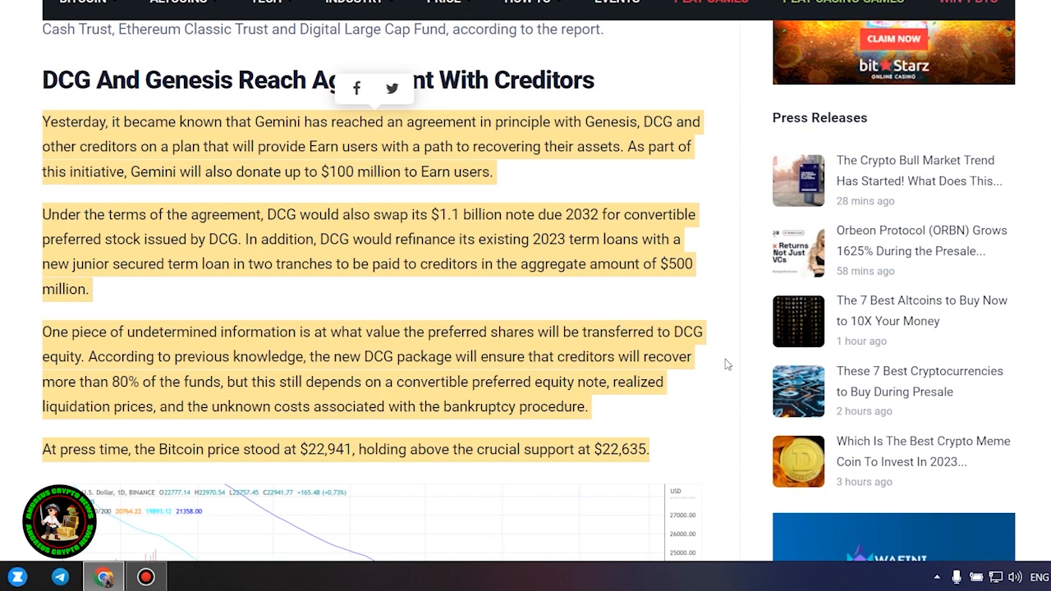
scroll("down", 3)
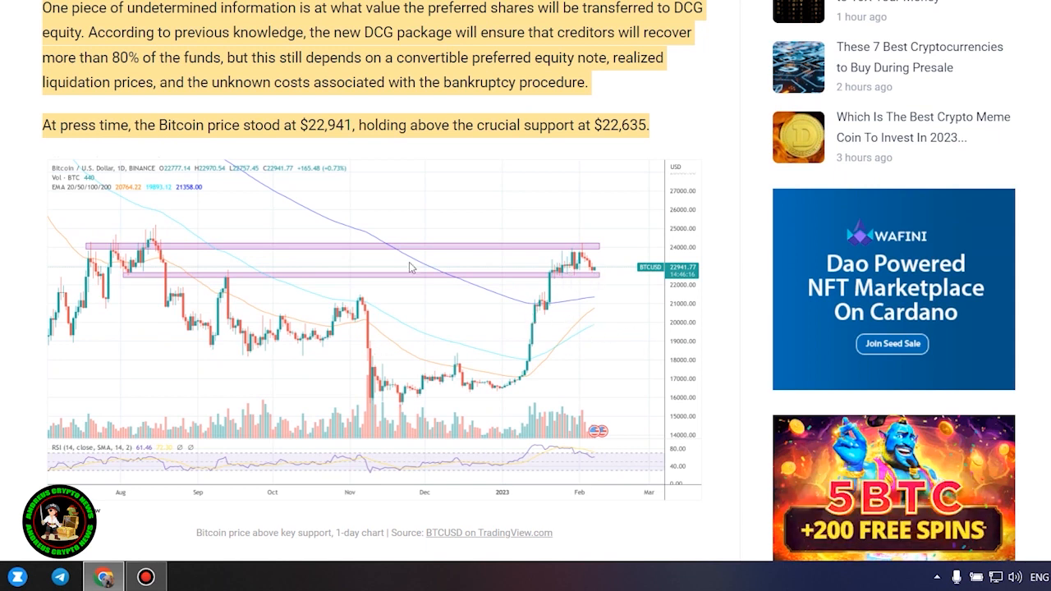
mouse_move(600, 318)
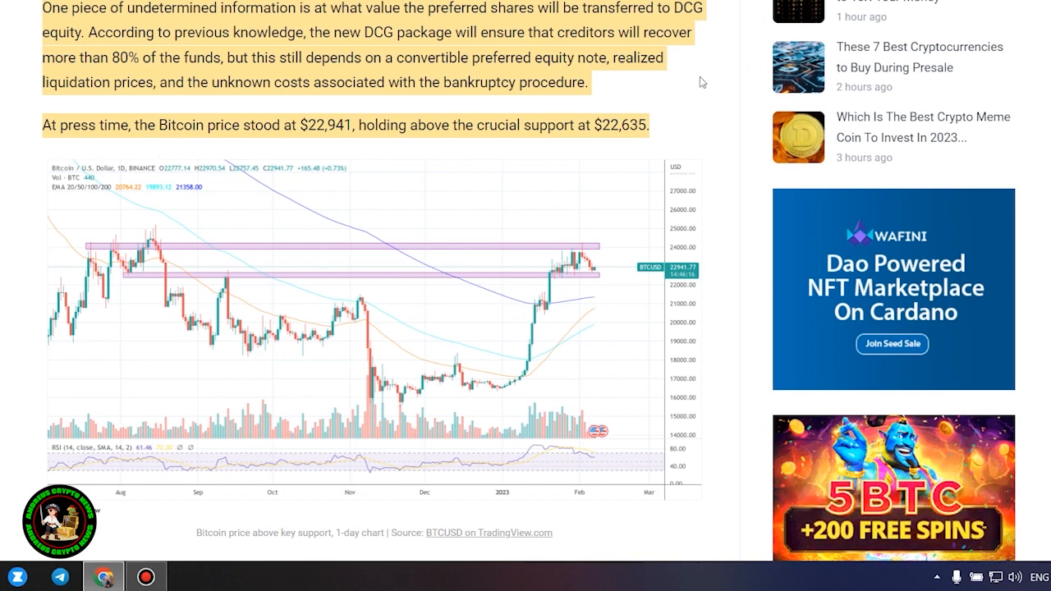
scroll("down", 3)
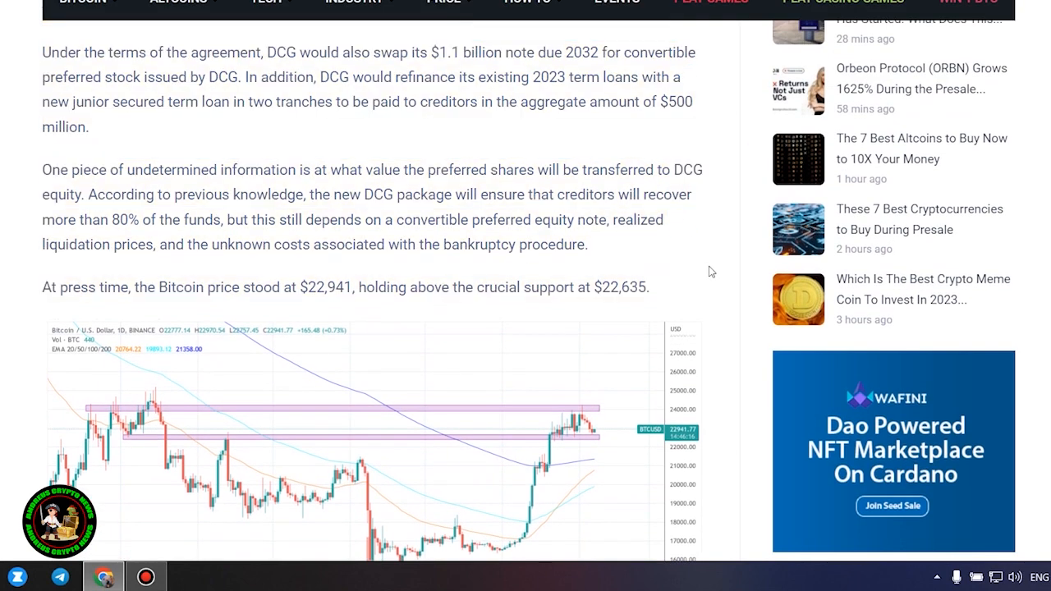